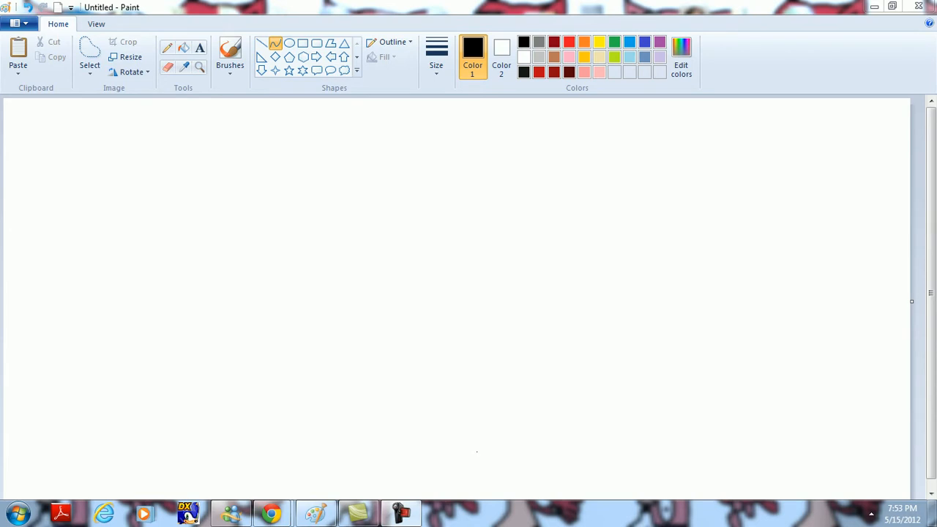
- Draw curves for the closed left lobe, the head's top edge, and the pointed right ear with its inner line
{"action": "left_click_drag", "start_coordinate": [315, 196], "coordinate": [320, 277]}
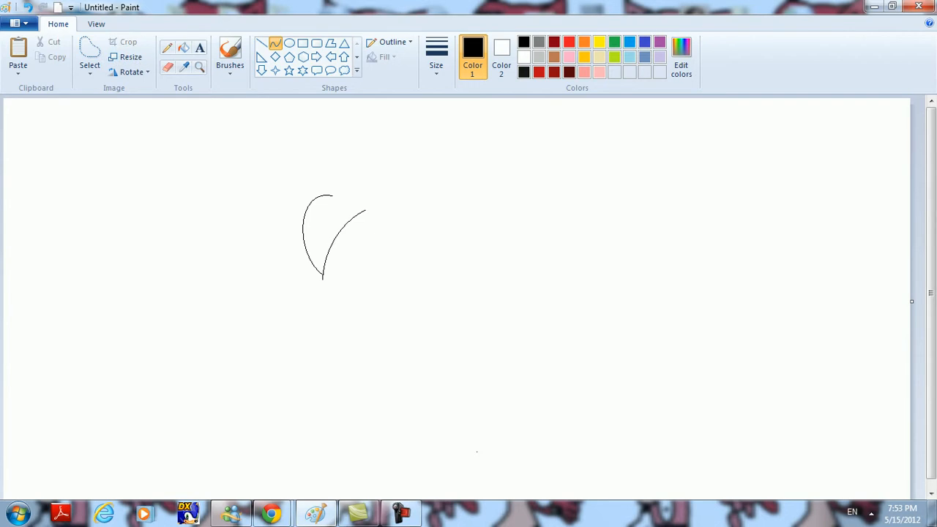
{"action": "left_click_drag", "start_coordinate": [320, 197], "coordinate": [370, 208]}
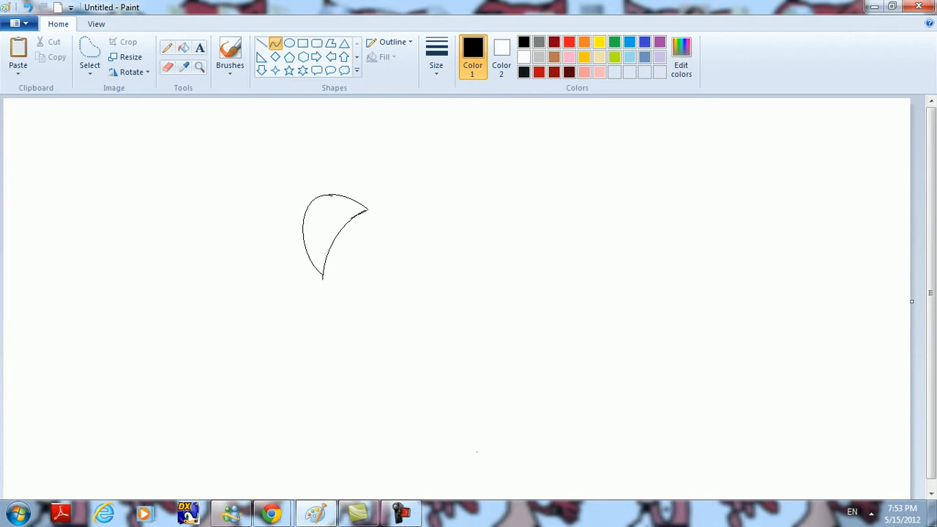
{"action": "left_click_drag", "start_coordinate": [366, 210], "coordinate": [407, 210]}
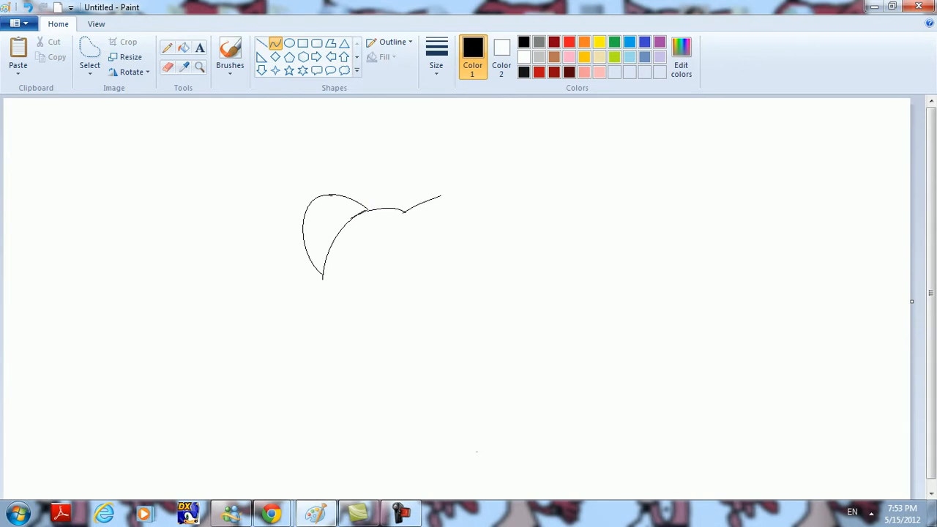
{"action": "left_click_drag", "start_coordinate": [440, 198], "coordinate": [440, 232]}
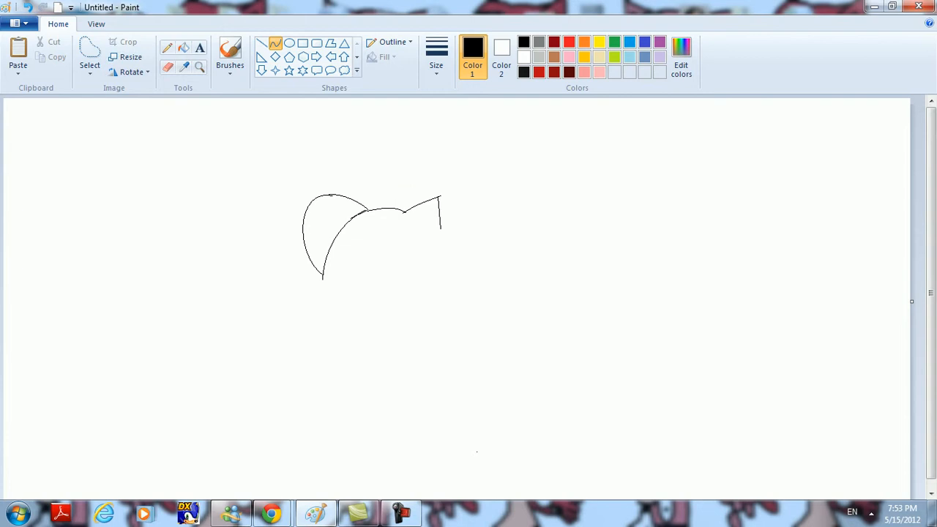
{"action": "left_click_drag", "start_coordinate": [442, 196], "coordinate": [448, 234]}
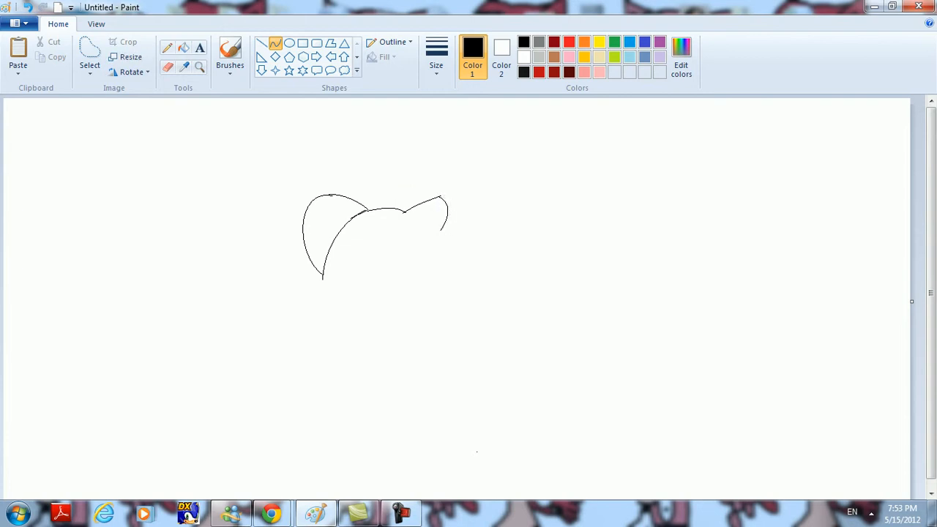
{"action": "left_click_drag", "start_coordinate": [414, 197], "coordinate": [446, 228]}
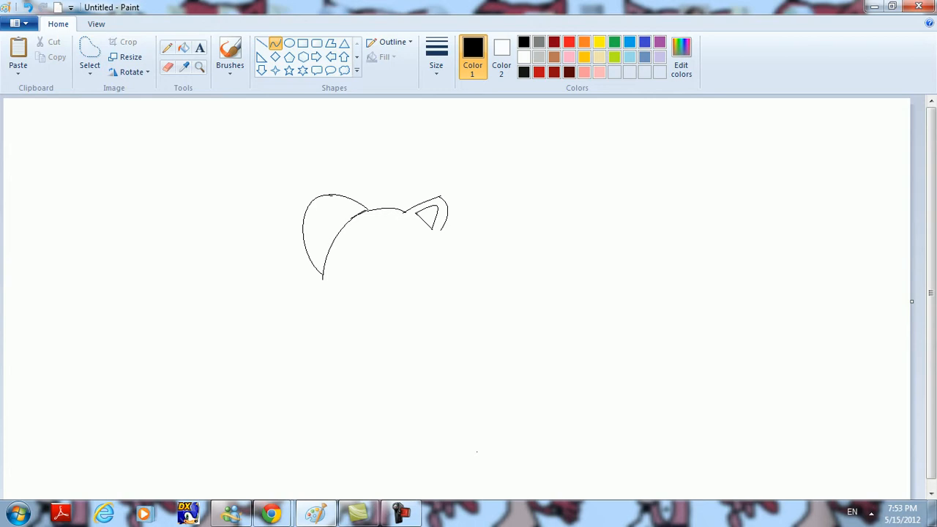
- Draw the curved lower face edge beneath the left lobe
{"action": "left_click_drag", "start_coordinate": [322, 276], "coordinate": [362, 275]}
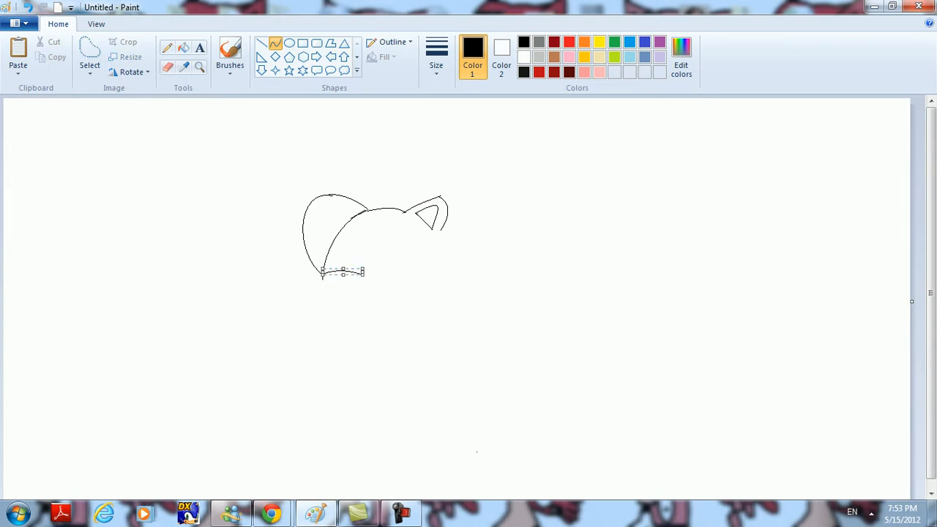
{"action": "left_click_drag", "start_coordinate": [322, 272], "coordinate": [403, 268]}
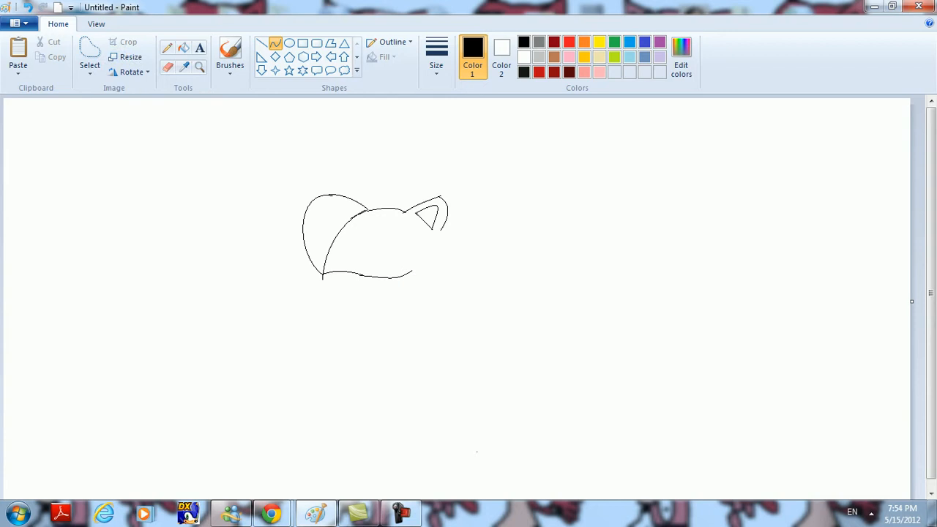
{"action": "left_click_drag", "start_coordinate": [417, 277], "coordinate": [417, 294]}
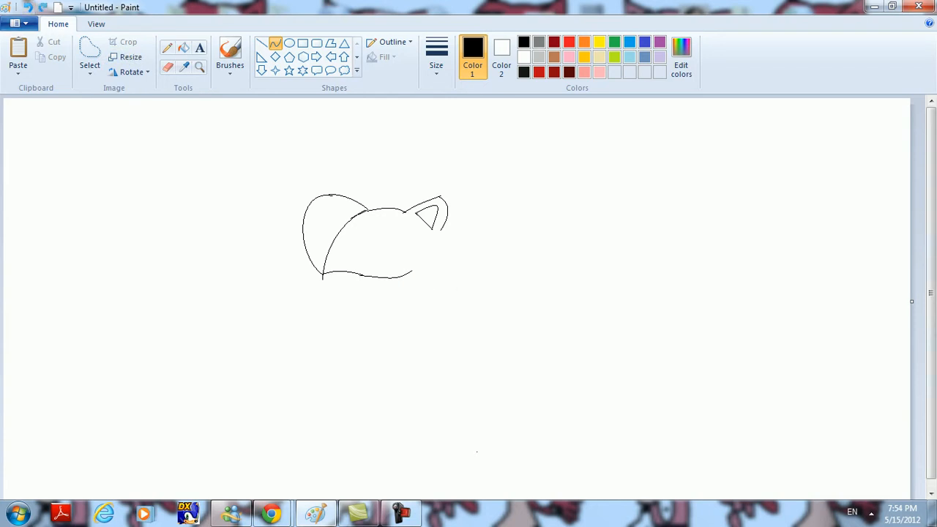
- Curve the right cheek, rounded chin and right side up to the ear, plus a smile line
{"action": "left_click_drag", "start_coordinate": [409, 275], "coordinate": [422, 307]}
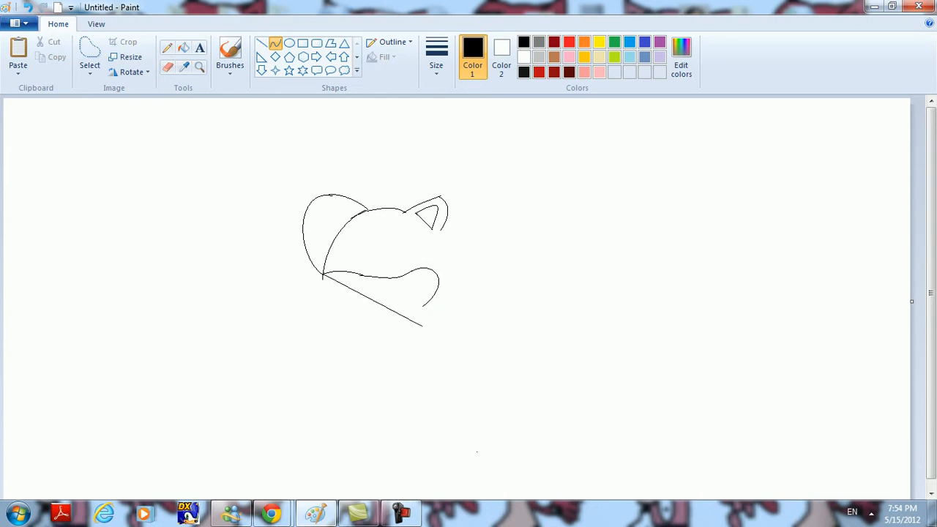
{"action": "left_click_drag", "start_coordinate": [322, 278], "coordinate": [439, 300]}
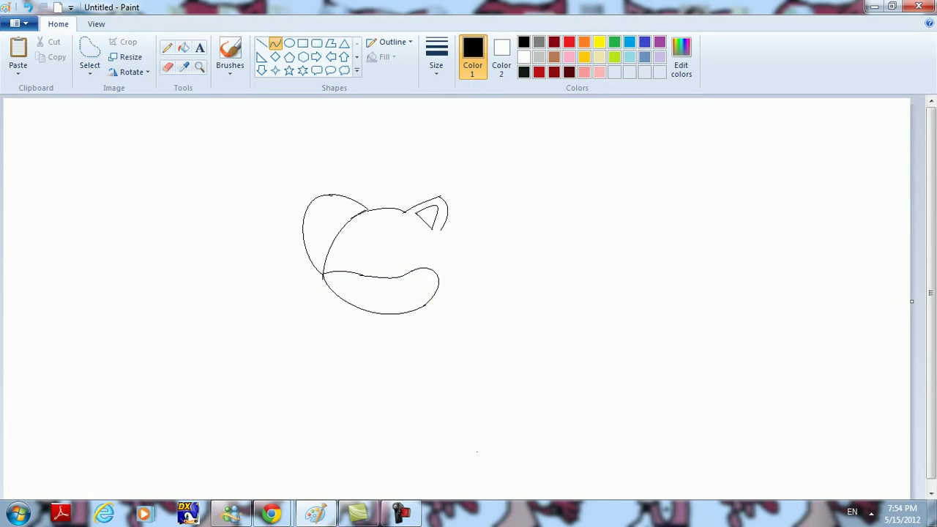
{"action": "left_click_drag", "start_coordinate": [439, 219], "coordinate": [421, 307]}
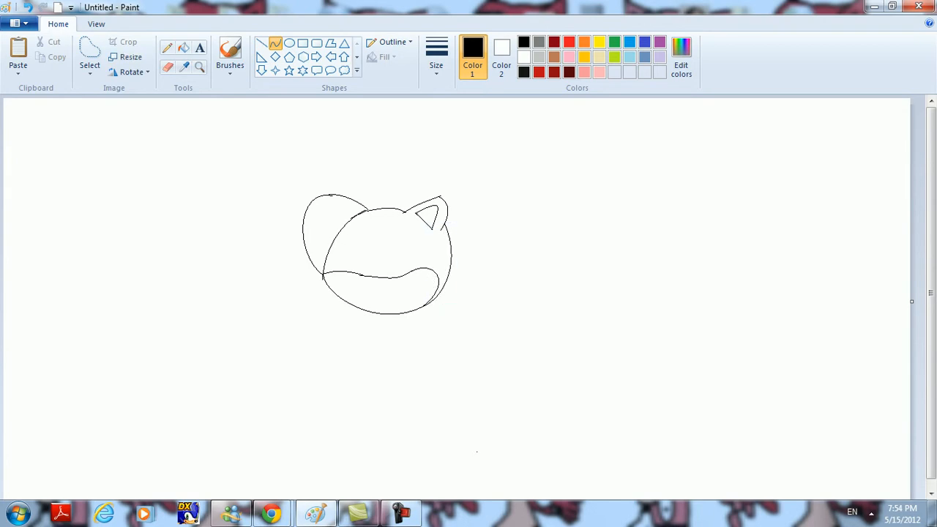
{"action": "left_click_drag", "start_coordinate": [365, 295], "coordinate": [410, 293]}
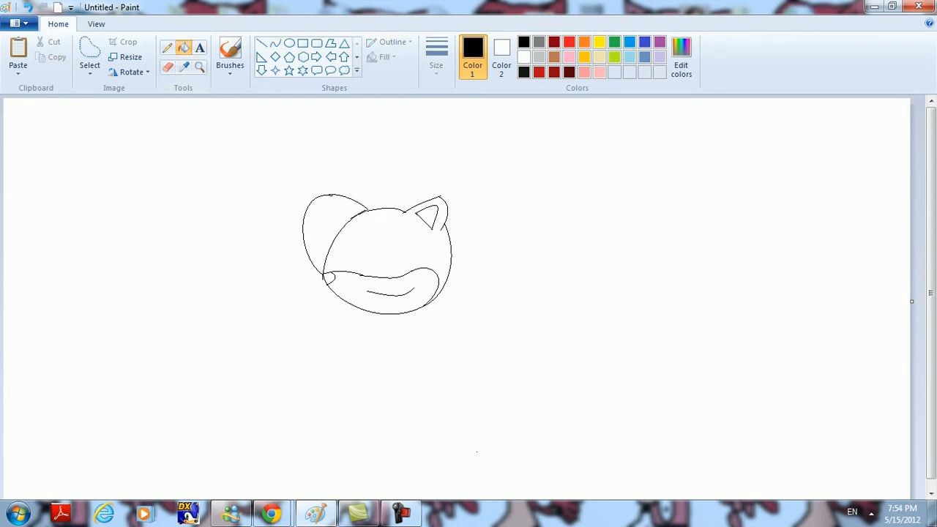
- Fill the nose solid black and select red from the palette
{"action": "left_click", "coordinate": [327, 278]}
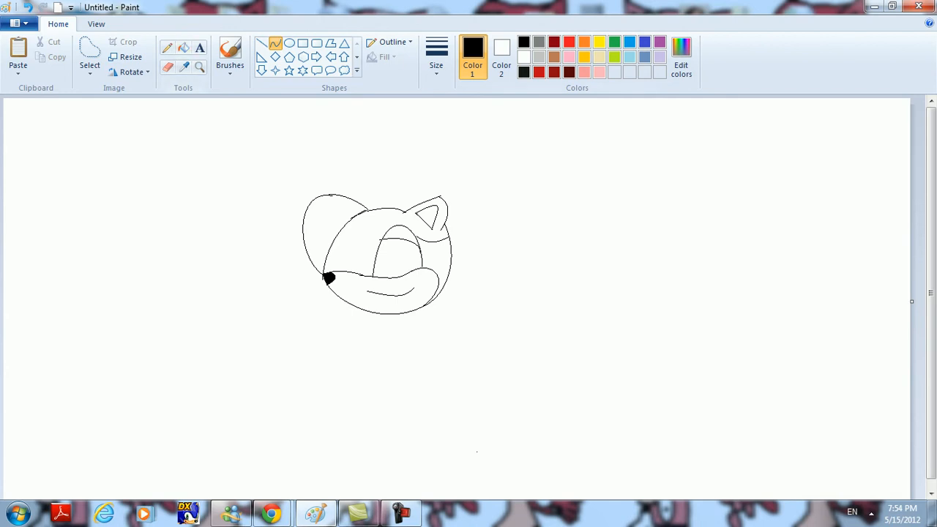
{"action": "left_click", "coordinate": [553, 42]}
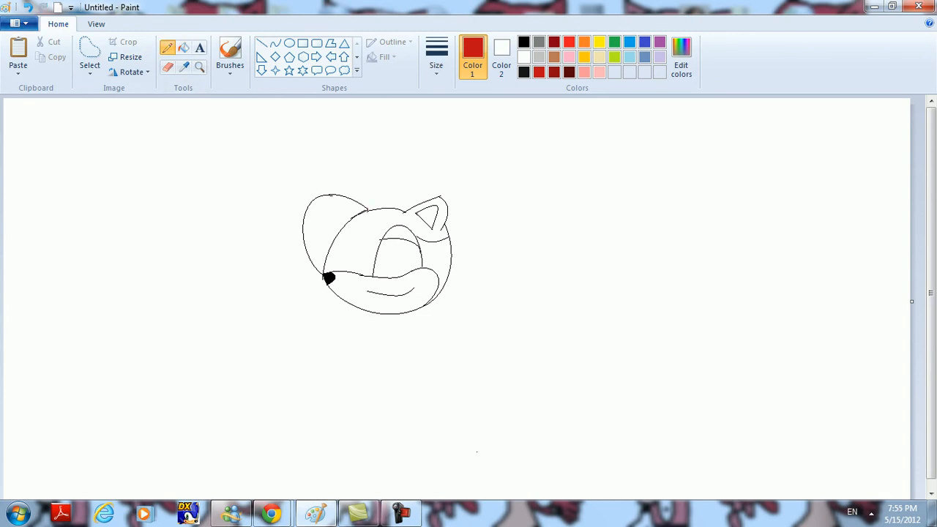
- Fill the left lobe and eye red, inner ear grey, lower face black, then pick orange
{"action": "left_click", "coordinate": [329, 227]}
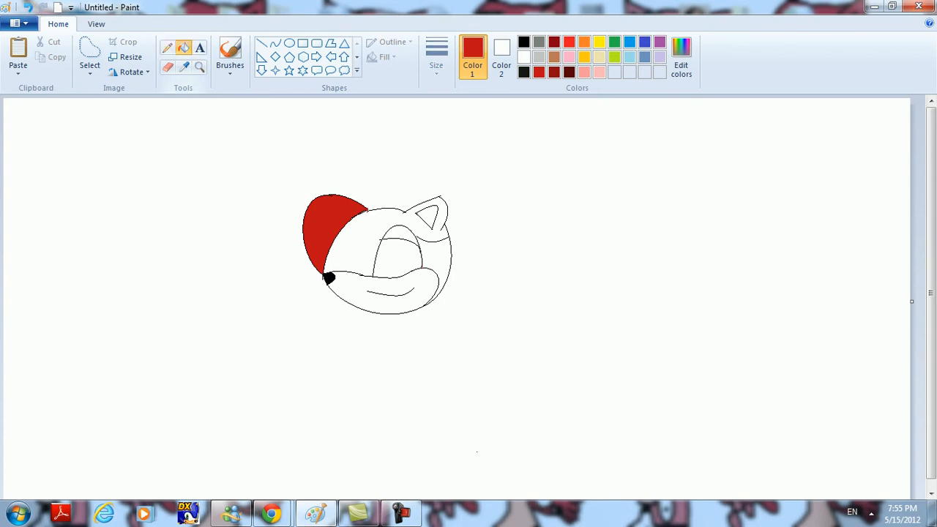
{"action": "left_click", "coordinate": [392, 252]}
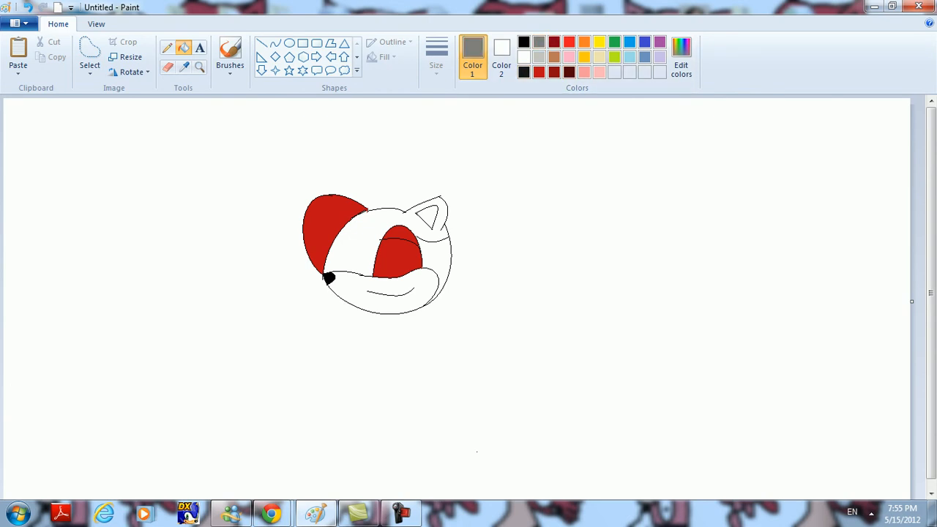
{"action": "left_click", "coordinate": [428, 216]}
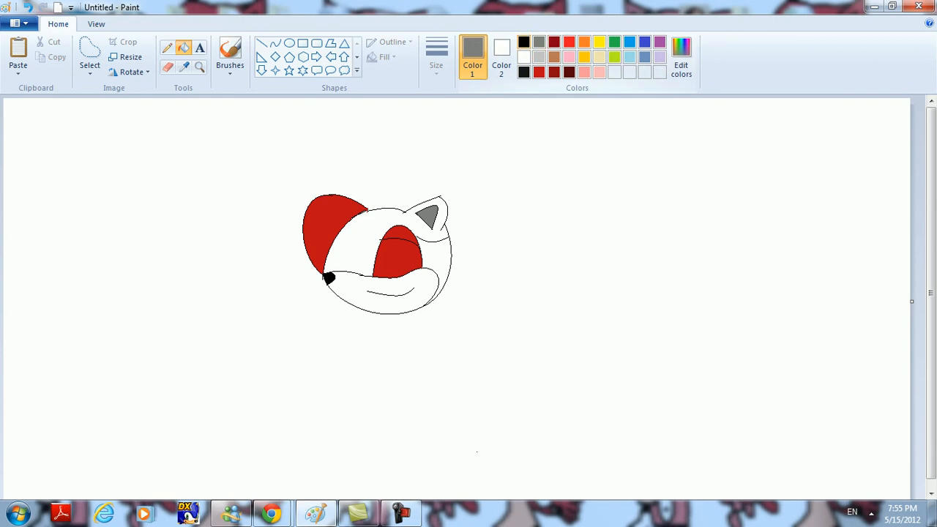
{"action": "left_click", "coordinate": [523, 42]}
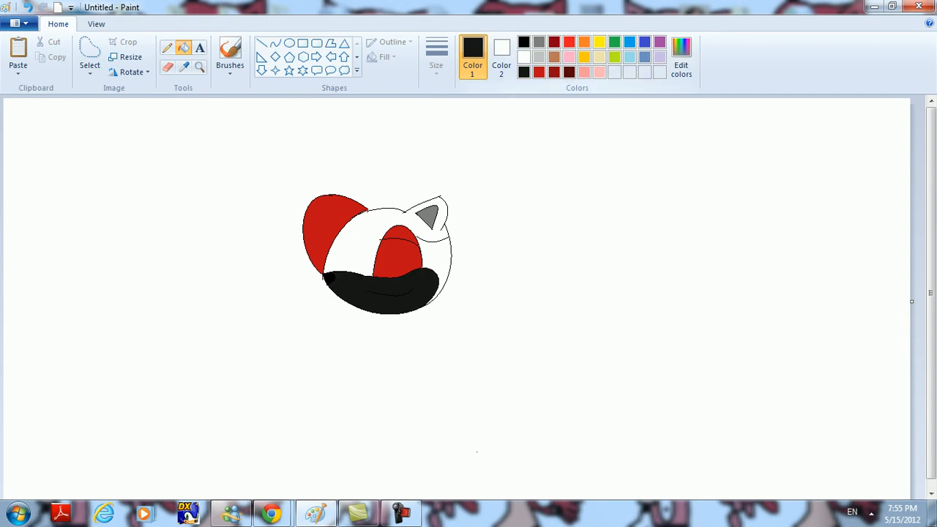
{"action": "left_click", "coordinate": [597, 42]}
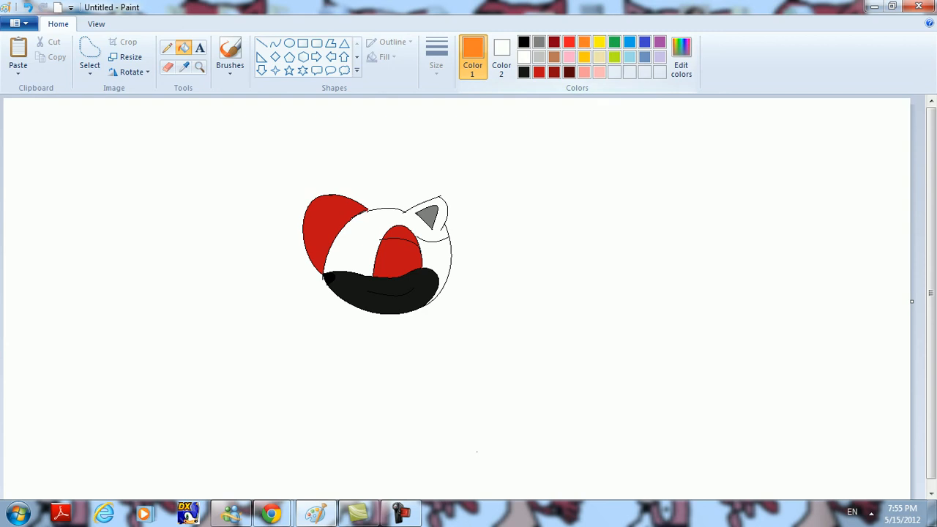